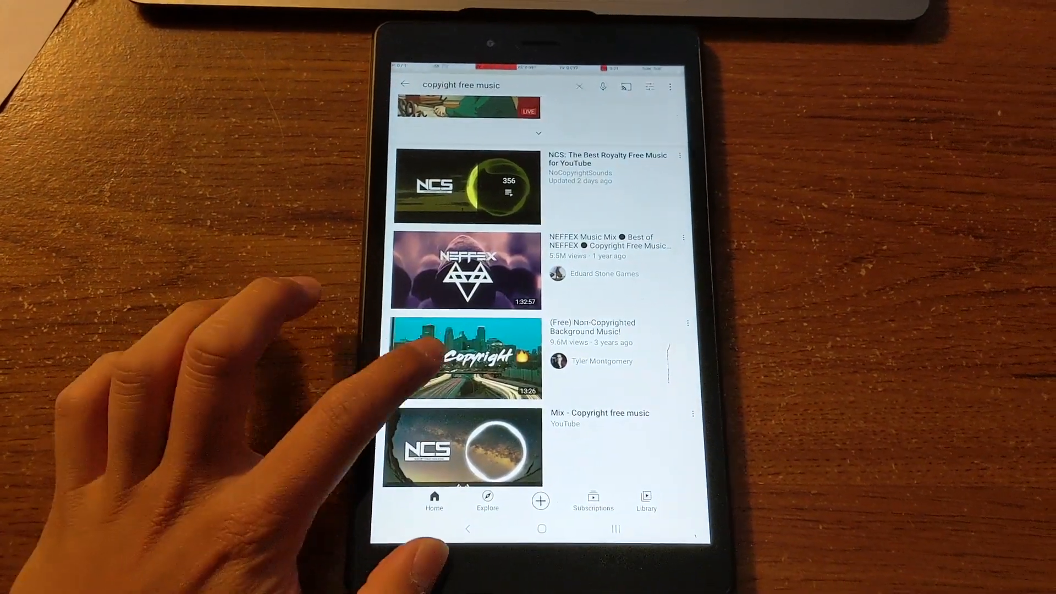
Play the (Free) Non-Copyrighted Background Music! video from the copyright free music results
{"action": "left_click", "coordinate": [464, 364]}
{"action": "type", "text": "firefox"}
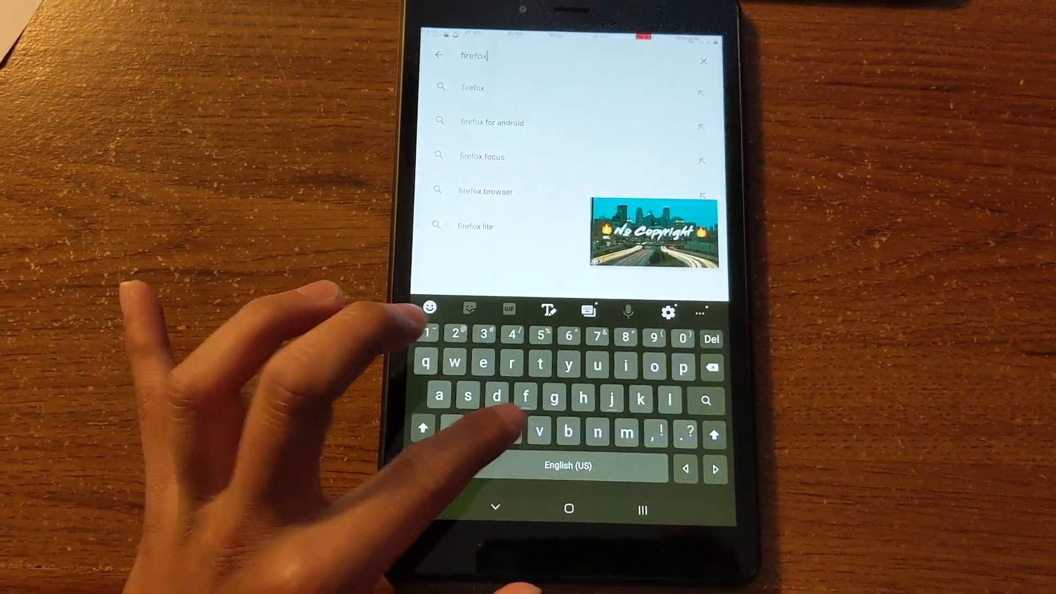
Search the Play Store for the Firefox browser while the video keeps playing
{"action": "left_click", "coordinate": [473, 87]}
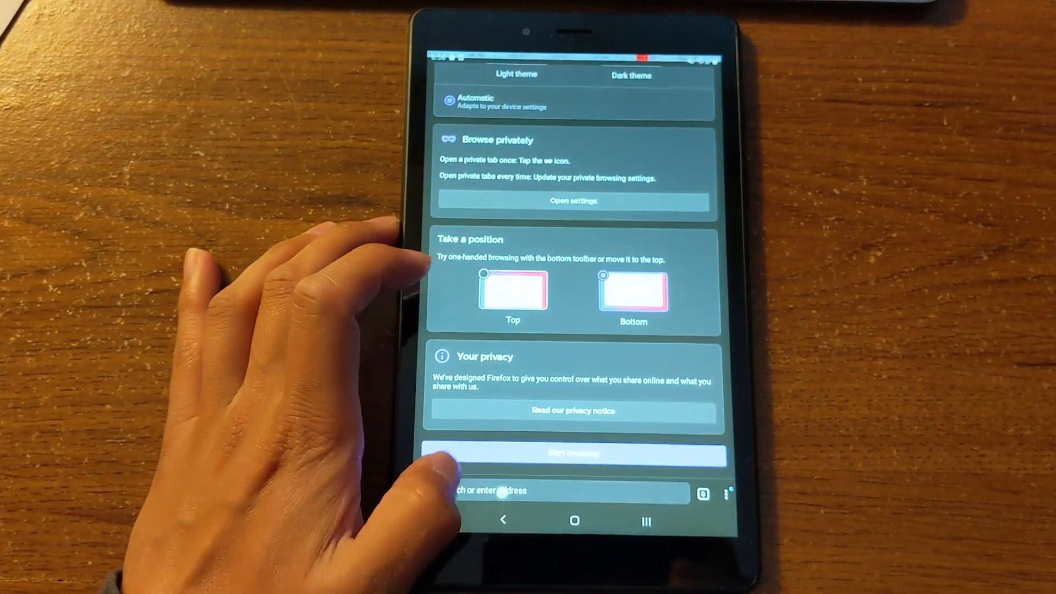
Finish Firefox's welcome tour and start browsing
{"action": "left_click", "coordinate": [573, 492]}
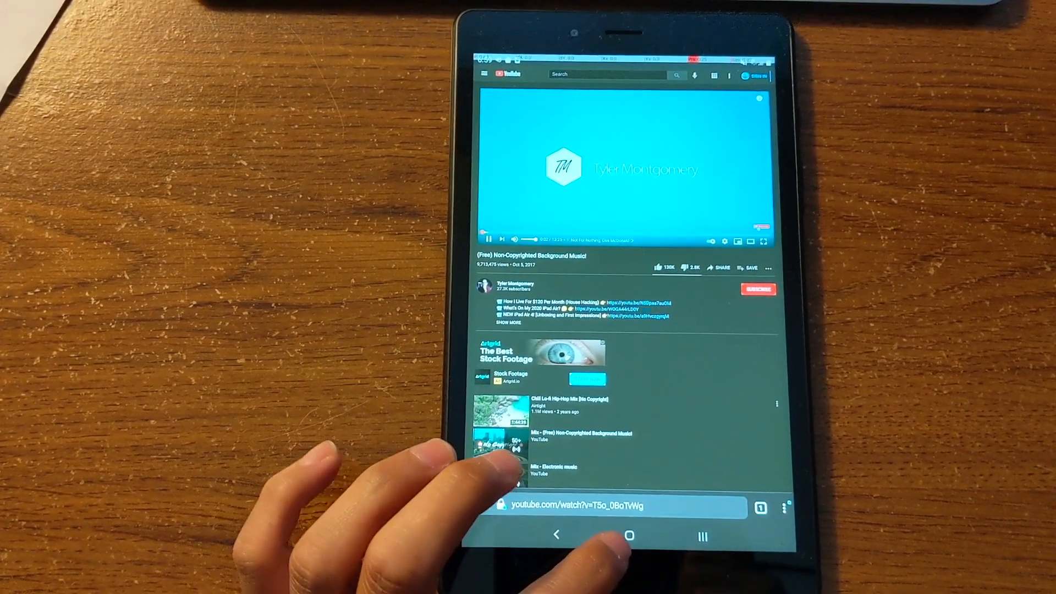
Return to the Android home screen so the video's audio continues in the background
{"action": "left_click", "coordinate": [631, 536]}
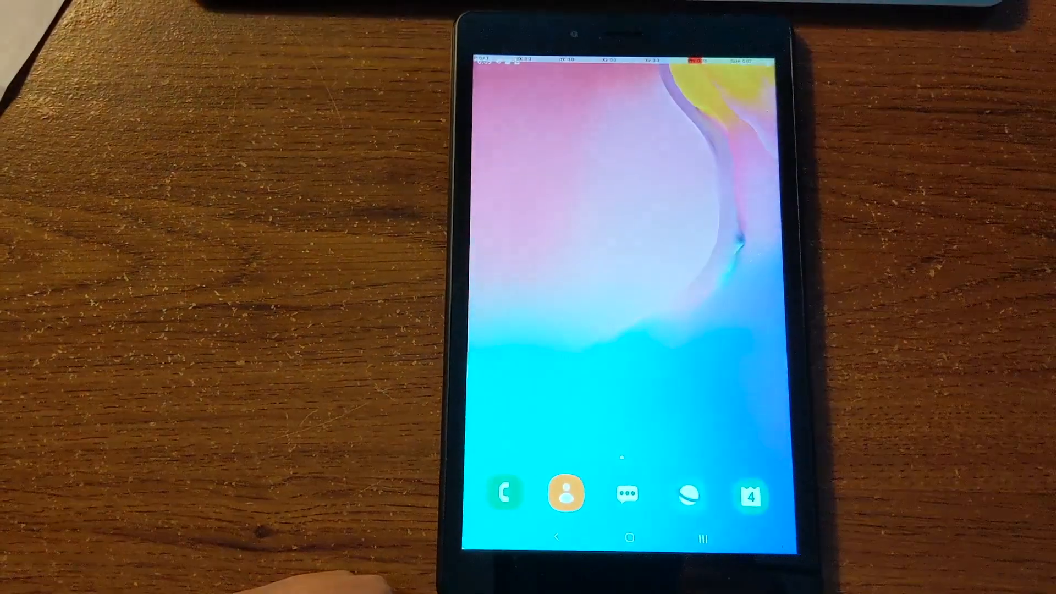